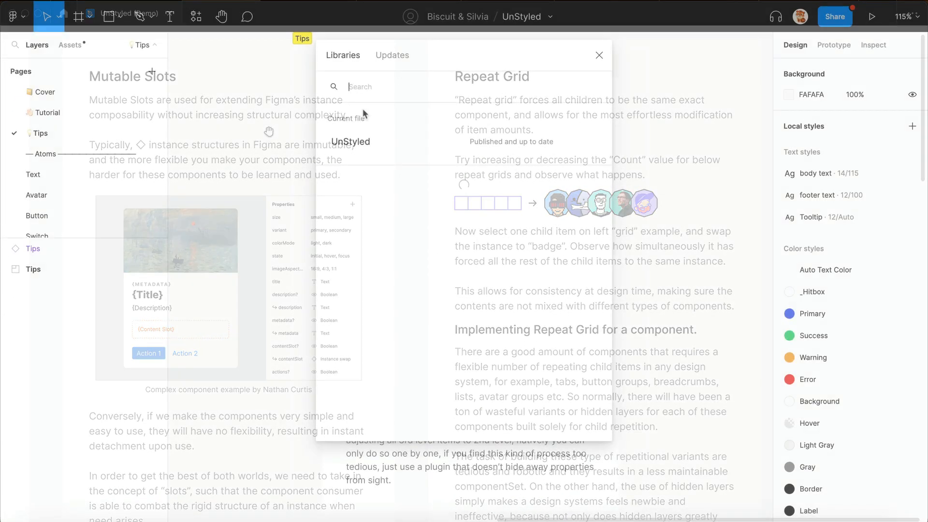
- Close the Libraries list and scroll down through the kit's Tips page articles
left_click(599, 55)
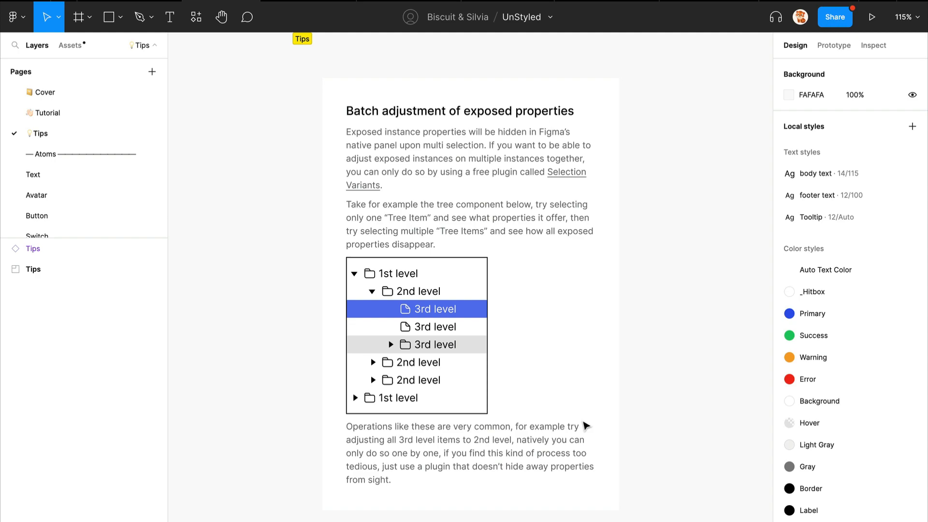
scroll("down", 3)
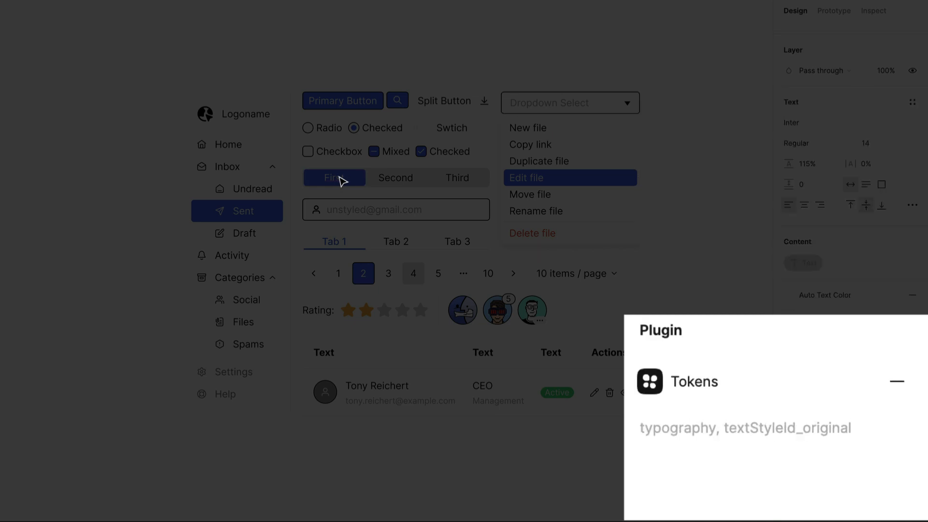
left_click(334, 178)
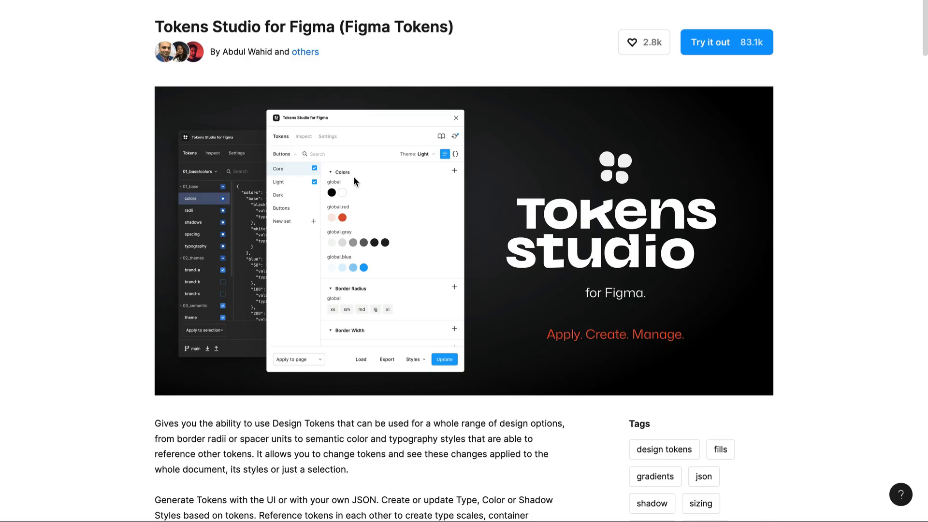
mouse_move(132, 252)
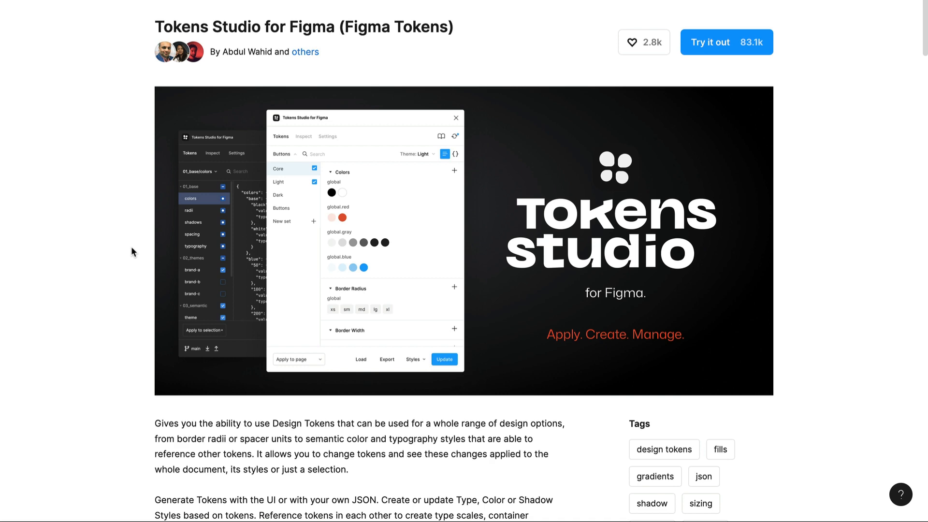
scroll("down", 3)
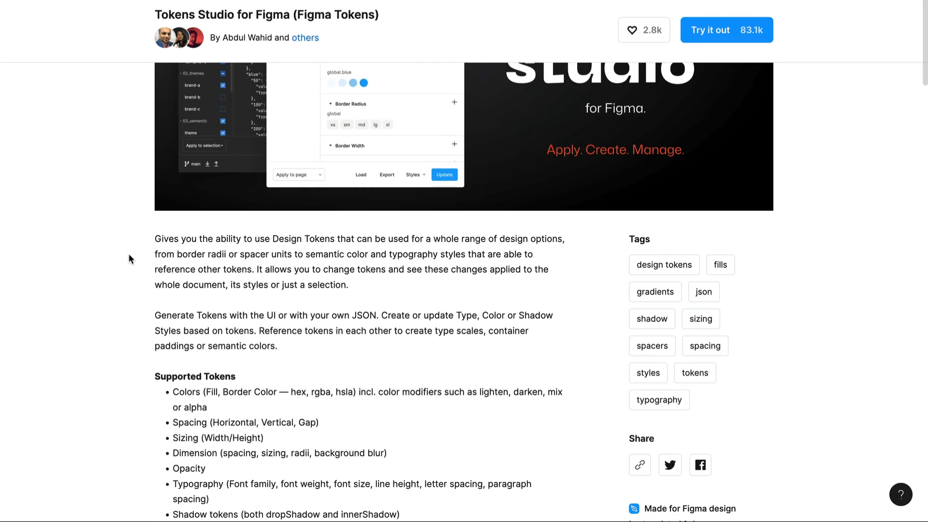
scroll("down", 3)
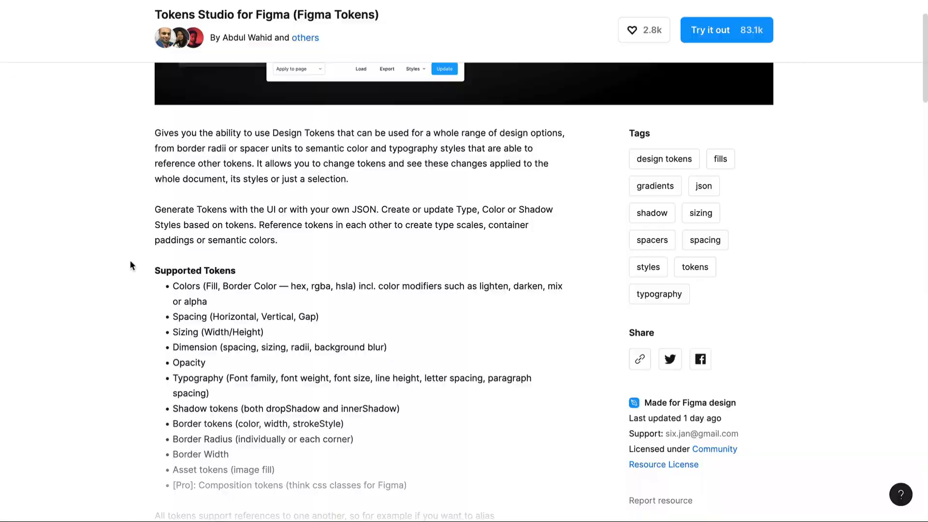
left_click(725, 30)
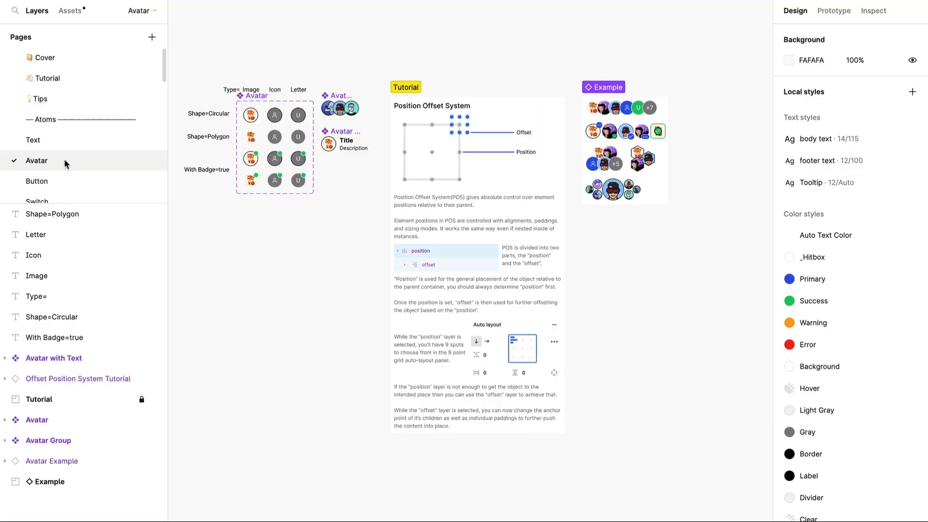
- Switch to the Avatar page from the Pages list
left_click(36, 181)
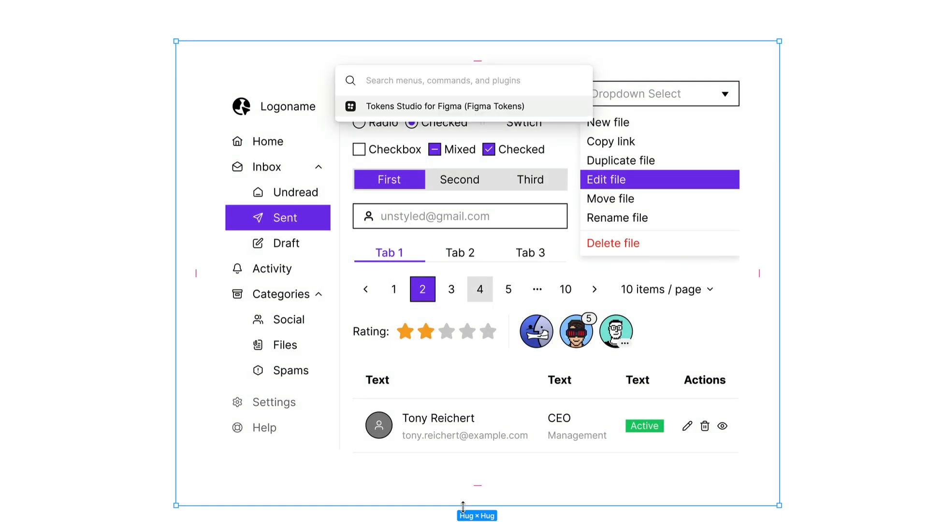
- Launch Tokens Studio and save Primary as #2F54EB and Base Radius as 4
left_click(437, 106)
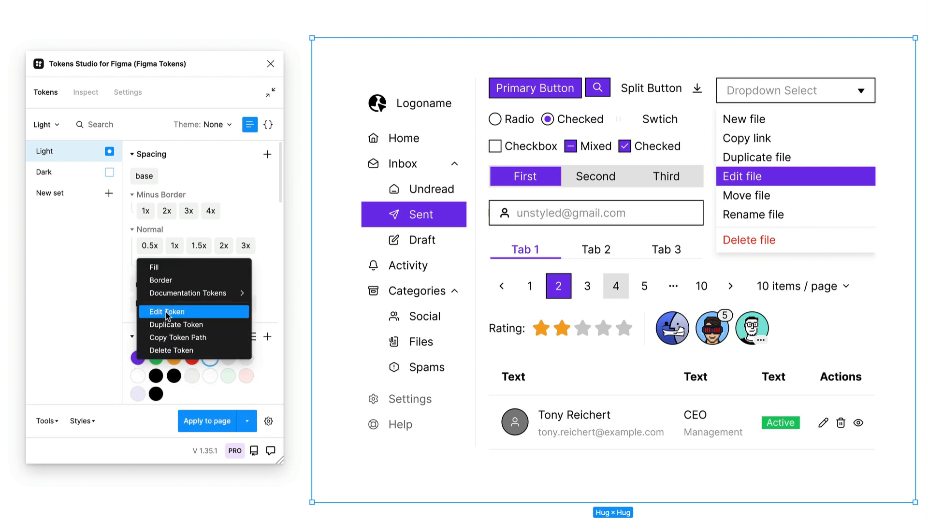
left_click(168, 312)
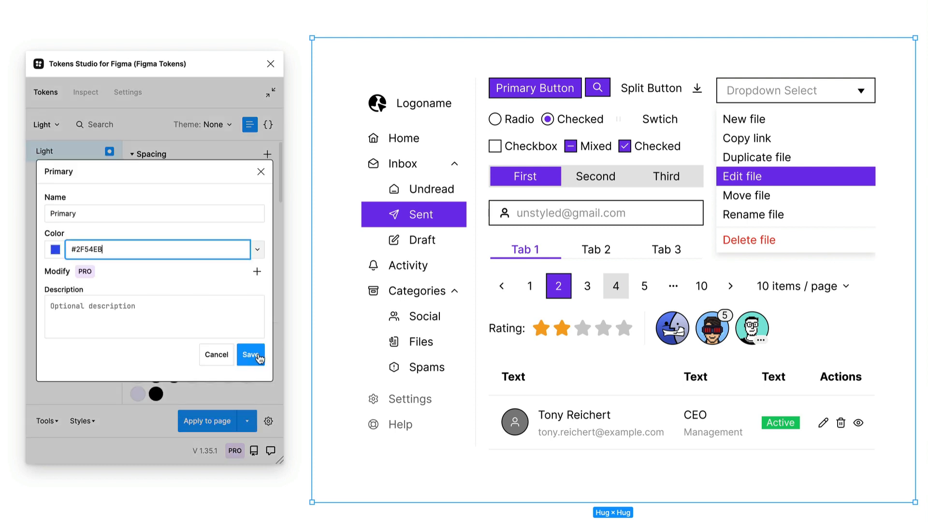
left_click(251, 353)
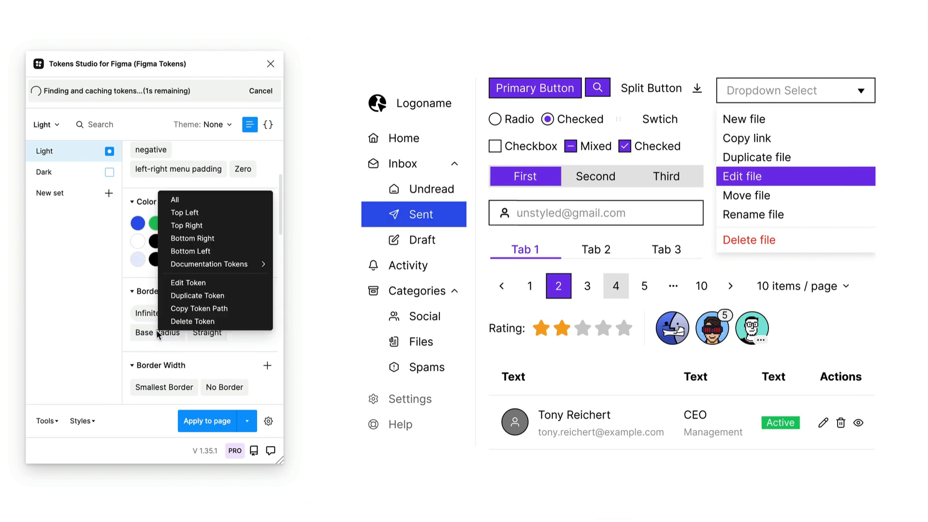
left_click(187, 282)
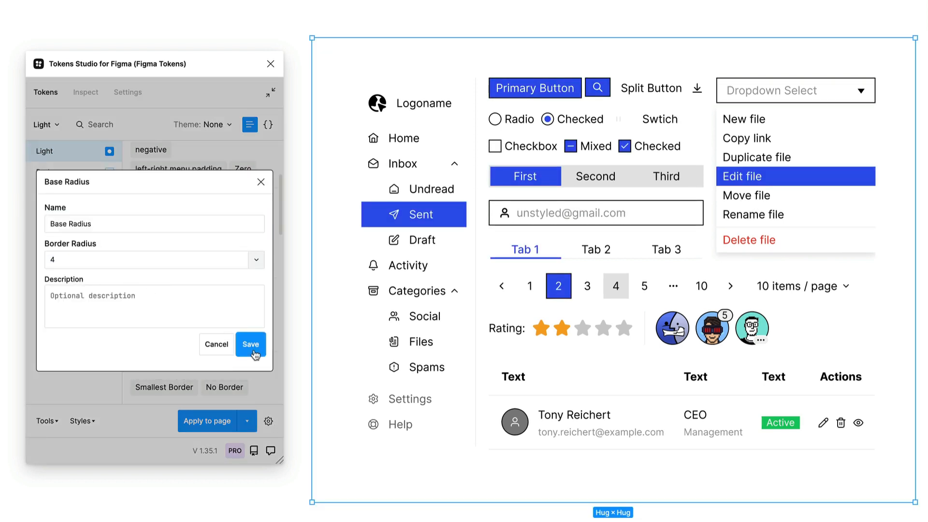
left_click(250, 345)
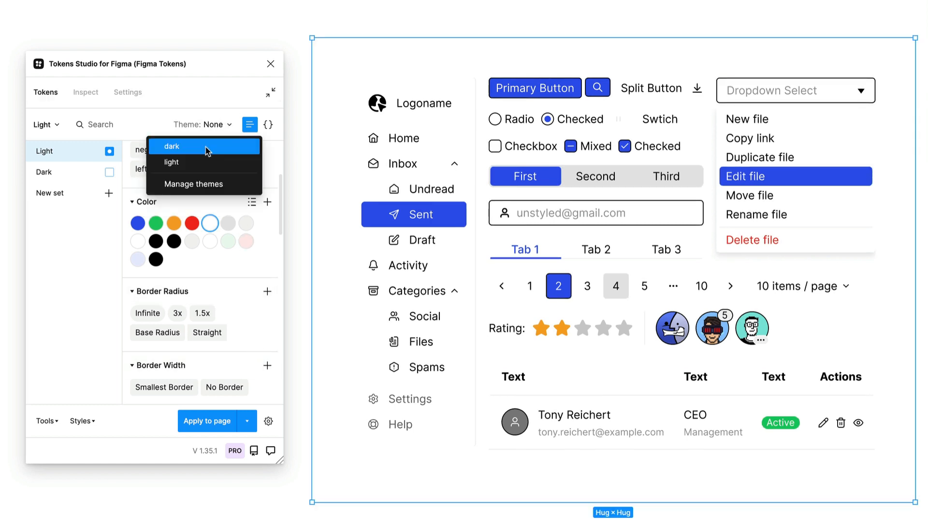
- Apply the dark theme in Tokens Studio, then switch back to light
left_click(171, 146)
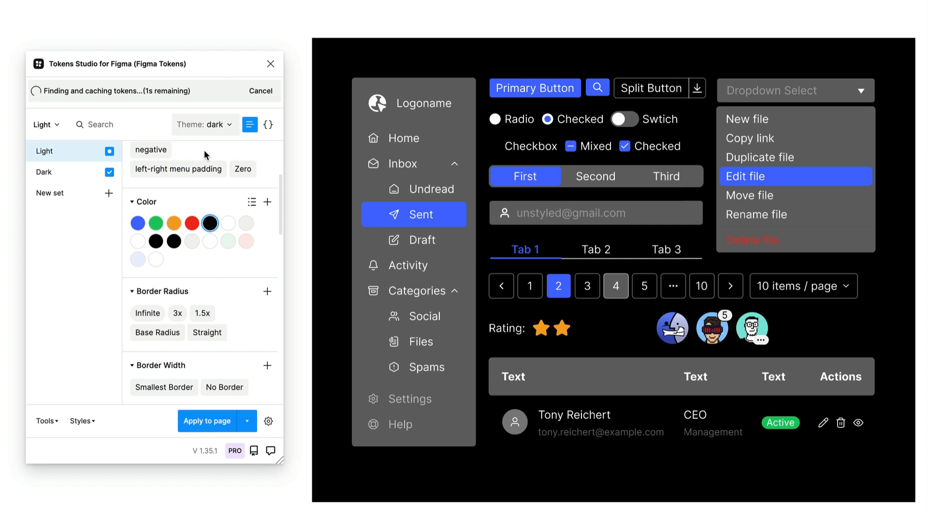
left_click(203, 124)
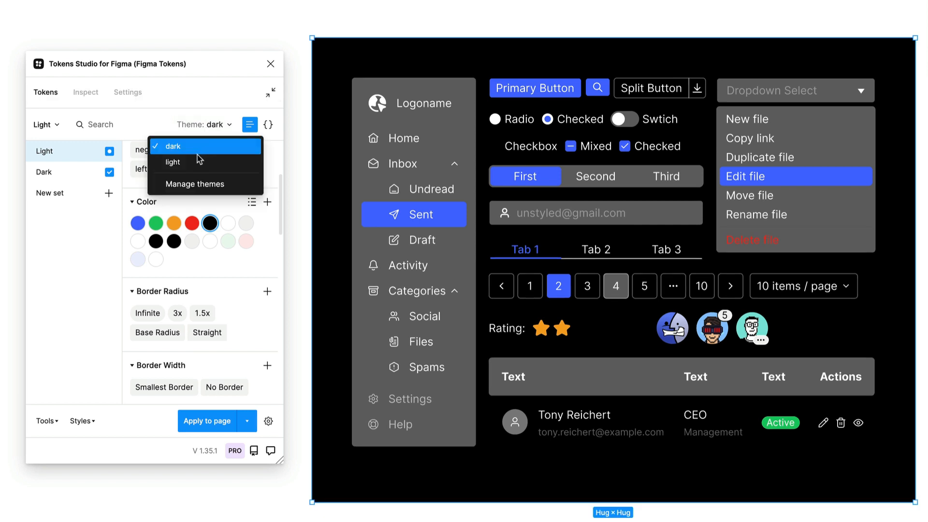
left_click(172, 161)
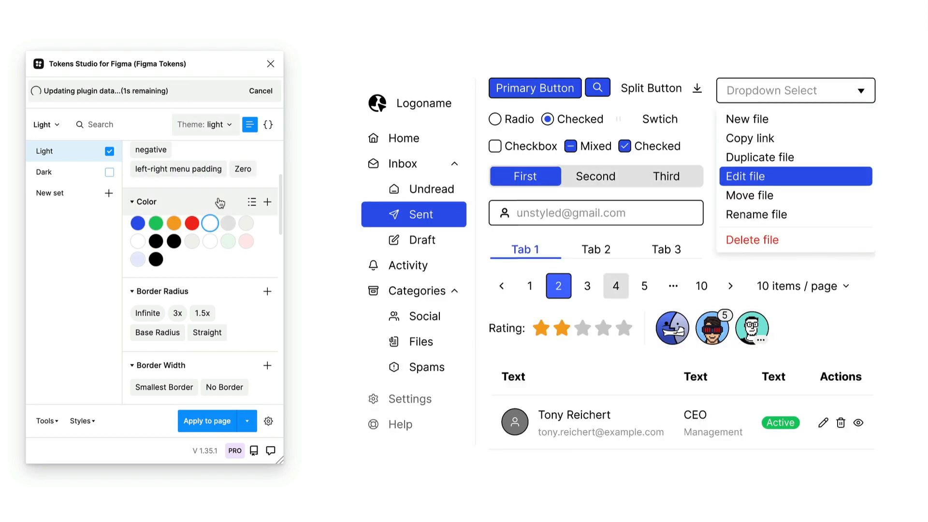